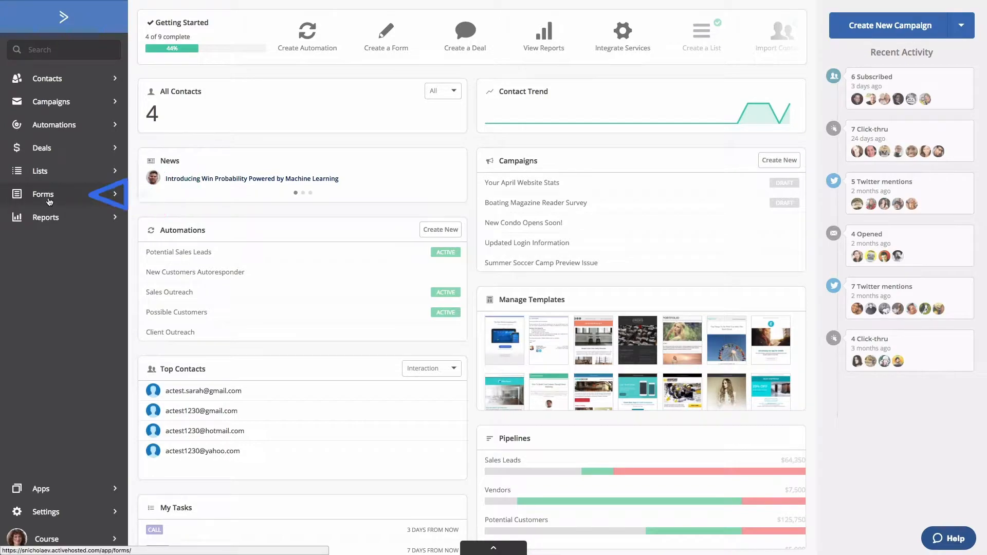
# Go to the Forms area from the left sidebar
pyautogui.click(43, 195)
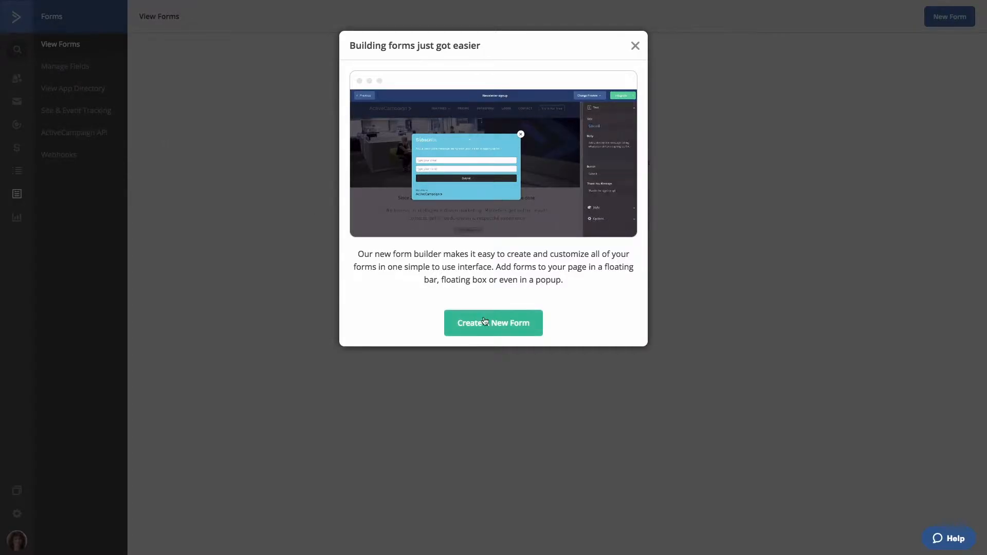
# Begin a new form named 'Subscribers from website' with the Inline Form style
pyautogui.click(493, 323)
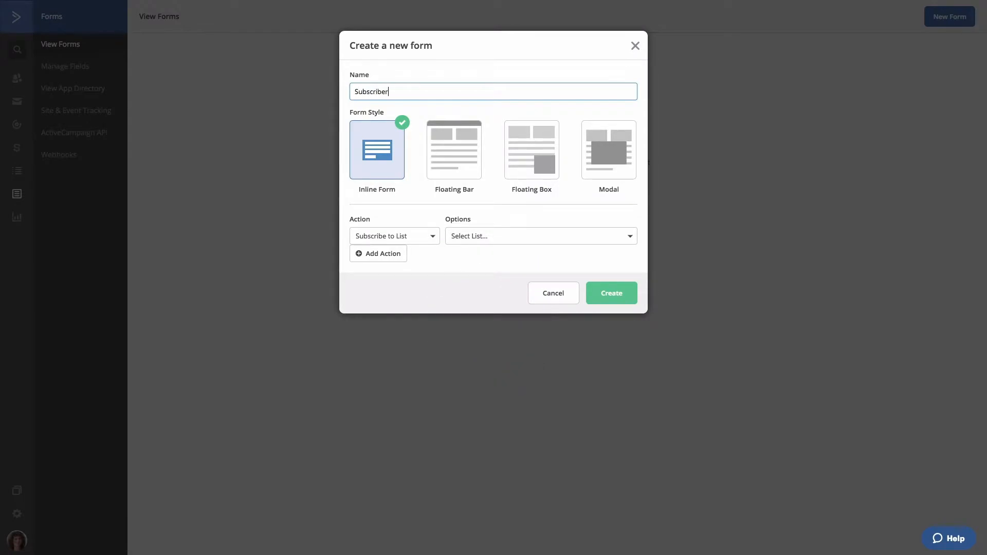
pyautogui.write('s from website')
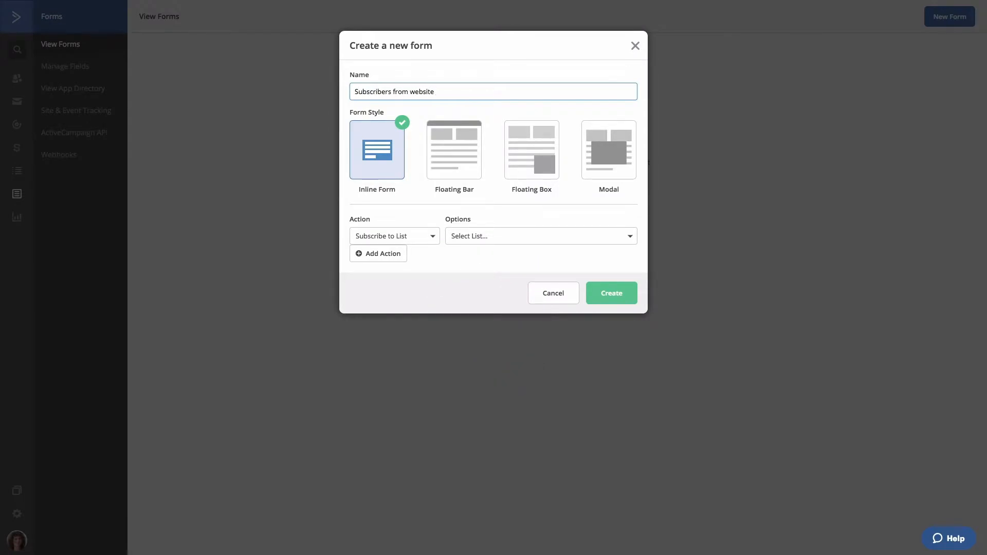
pyautogui.click(610, 293)
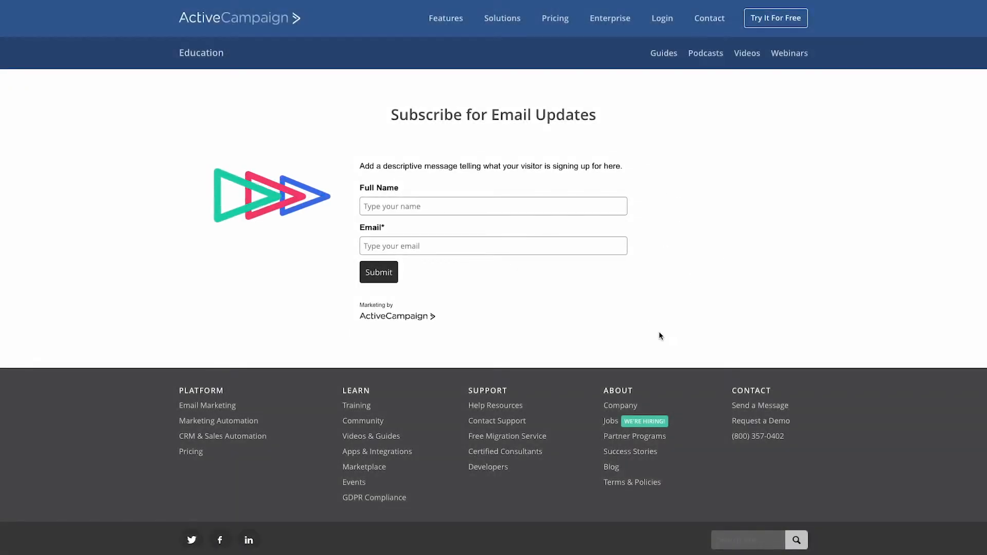
pyautogui.moveTo(669, 110)
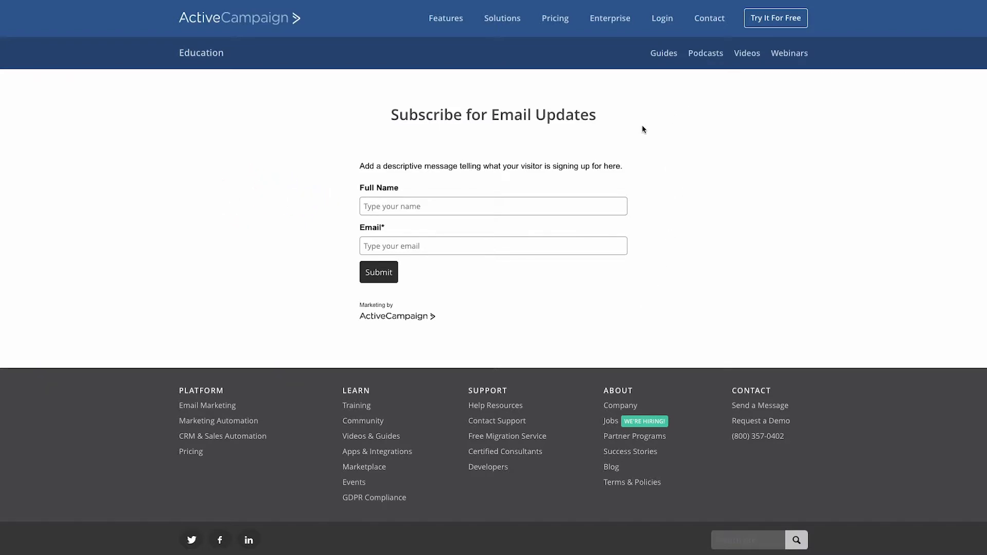
pyautogui.moveTo(811, 131)
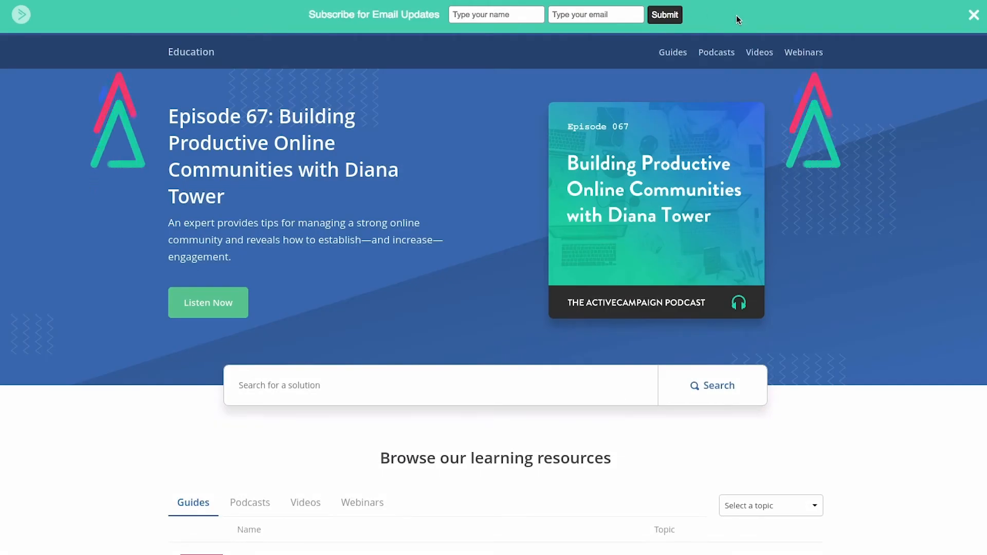
pyautogui.moveTo(251, 24)
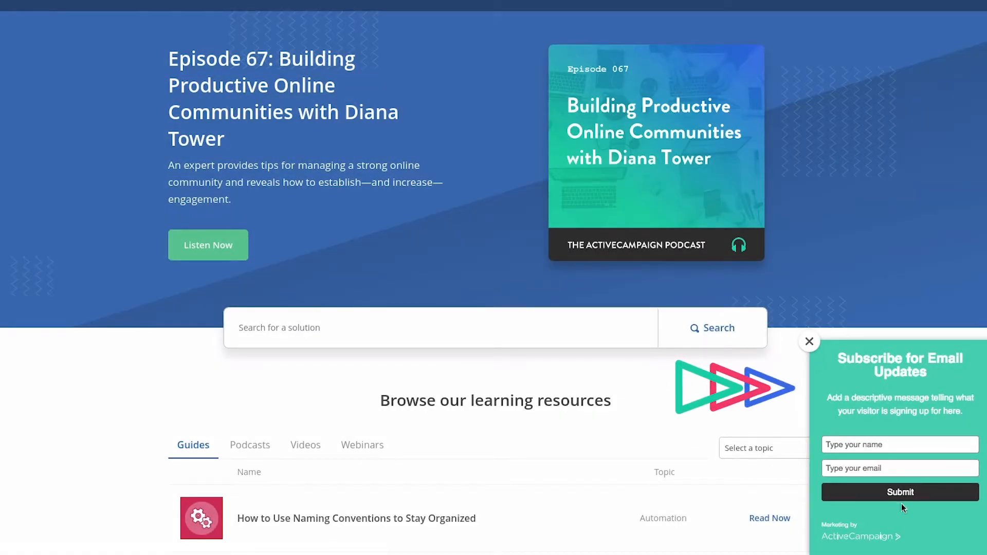
pyautogui.moveTo(767, 496)
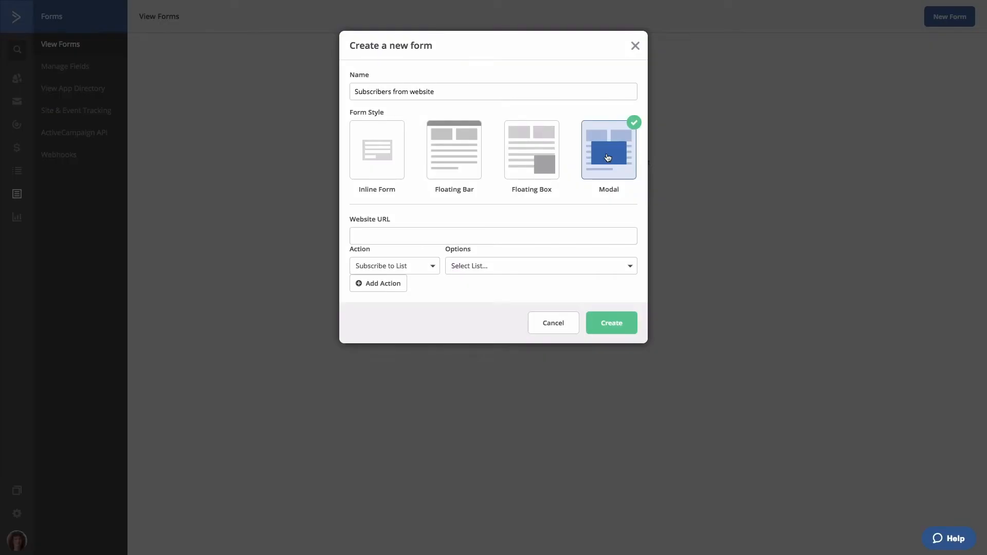
pyautogui.moveTo(393, 137)
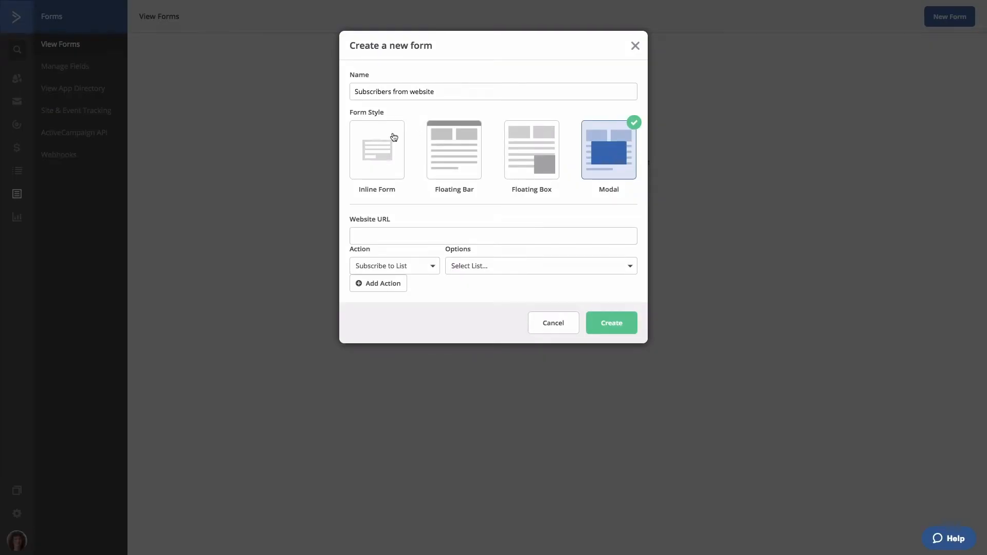
# Switch the new form's style back to Inline Form
pyautogui.click(376, 150)
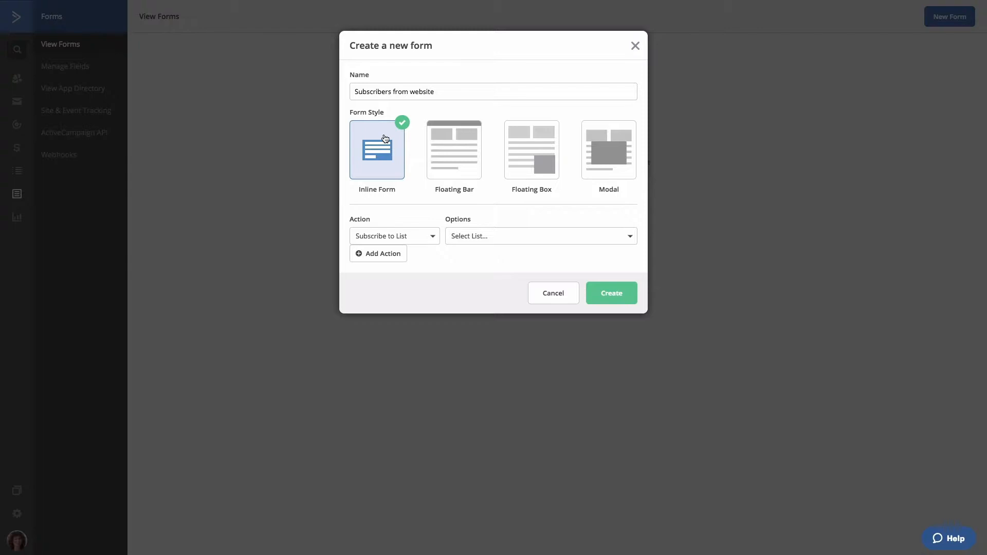
pyautogui.moveTo(431, 240)
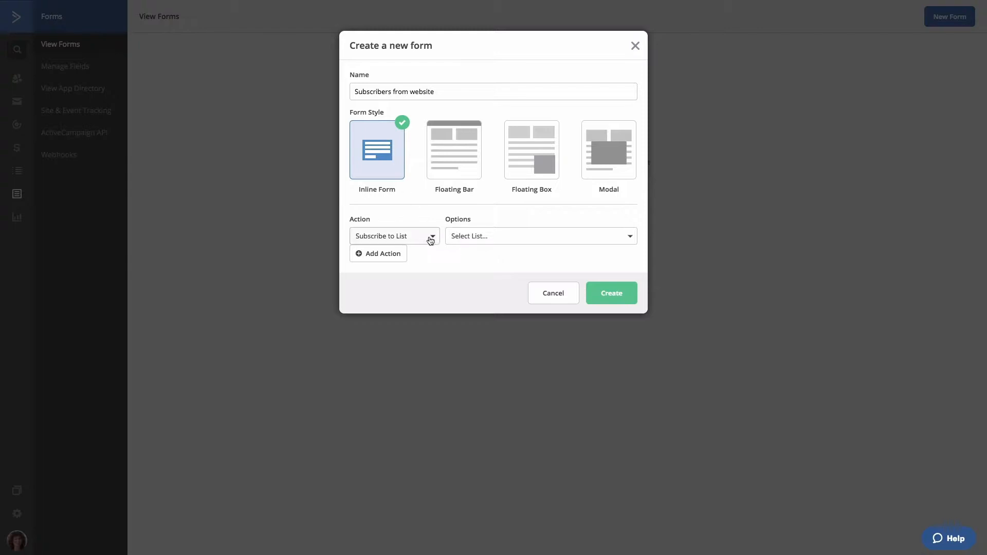
# Subscribe submitters to All Contacts and make the second action Add a Tag
pyautogui.click(540, 235)
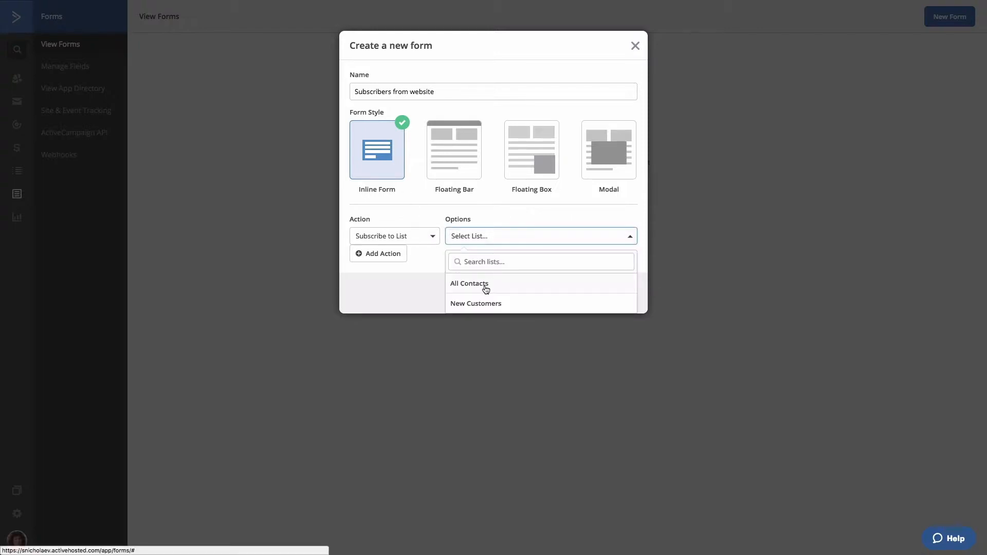
pyautogui.click(469, 284)
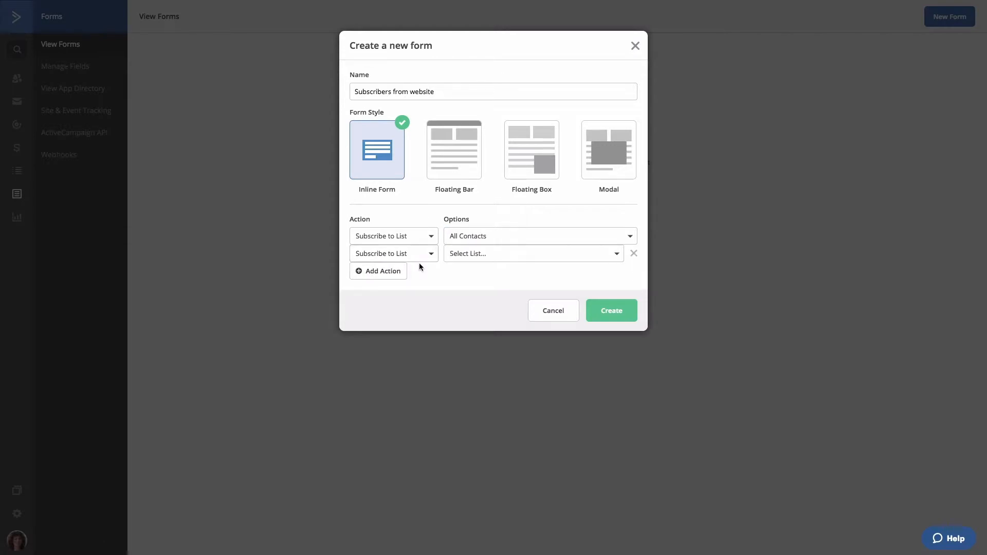
pyautogui.click(392, 253)
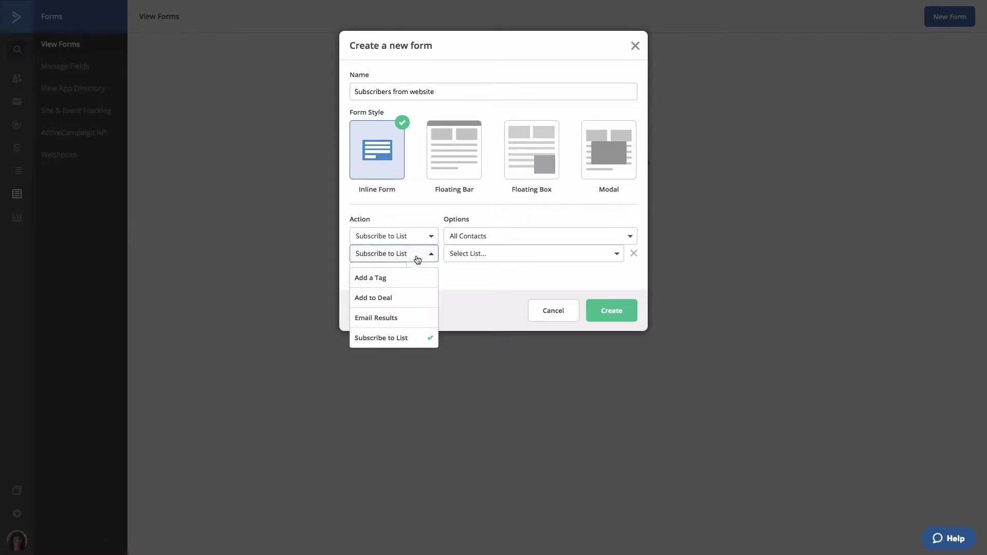
pyautogui.click(370, 278)
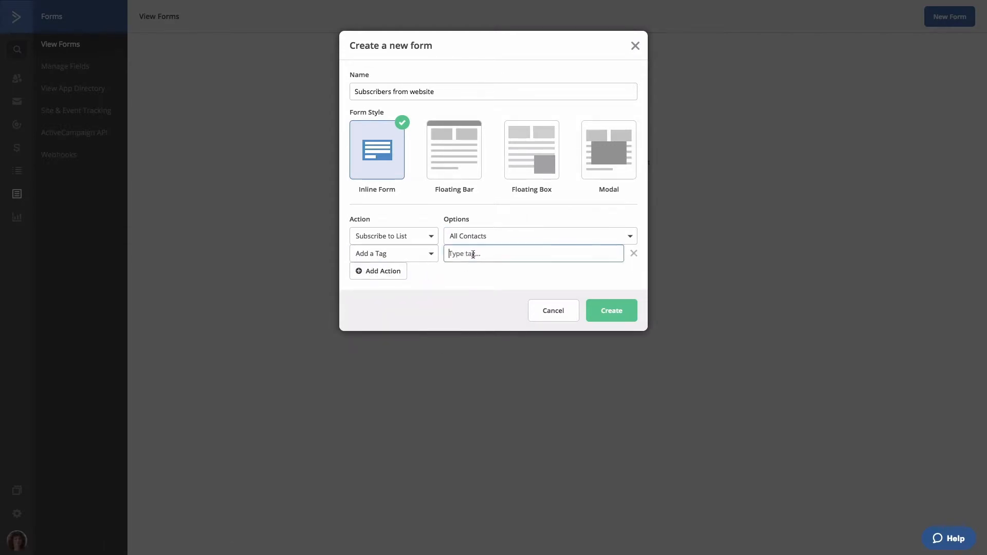
# Name the tag 'Submitted form' and remove the extra third action row
pyautogui.write('Submitted fo')
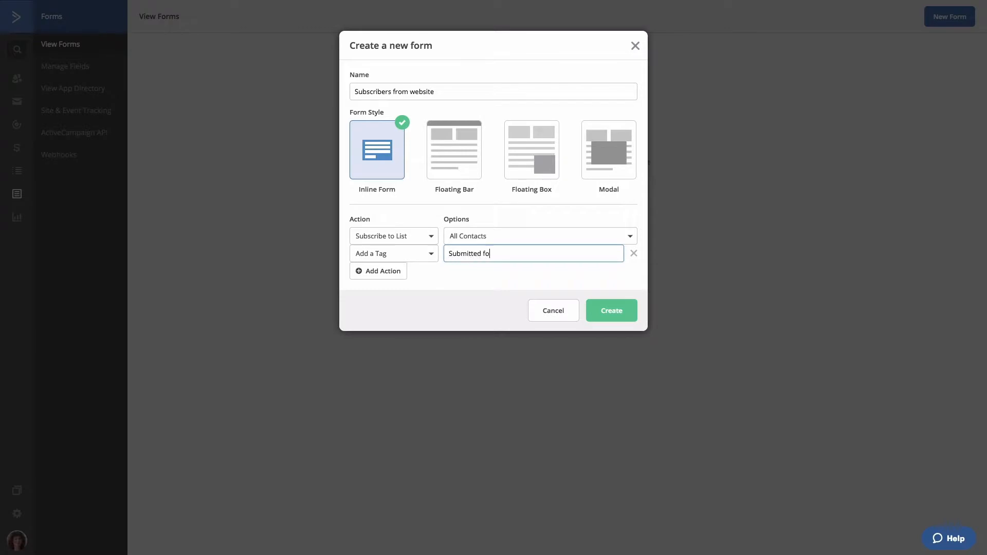
pyautogui.write('rm')
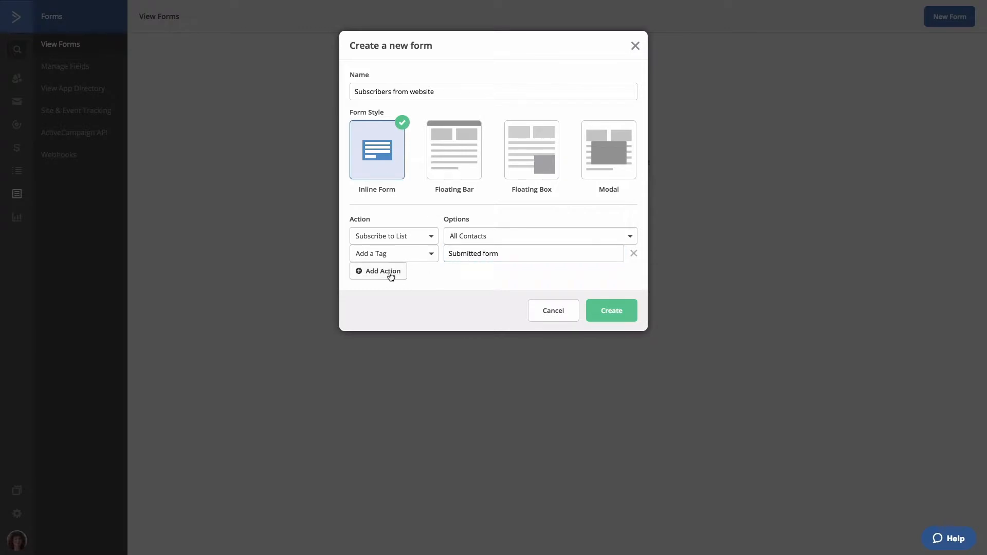
pyautogui.click(377, 270)
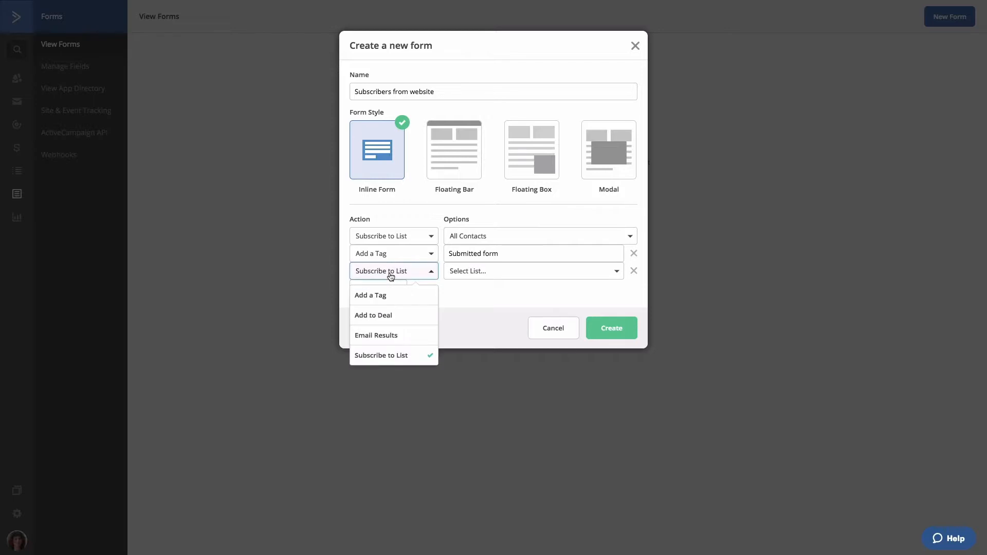
pyautogui.moveTo(390, 336)
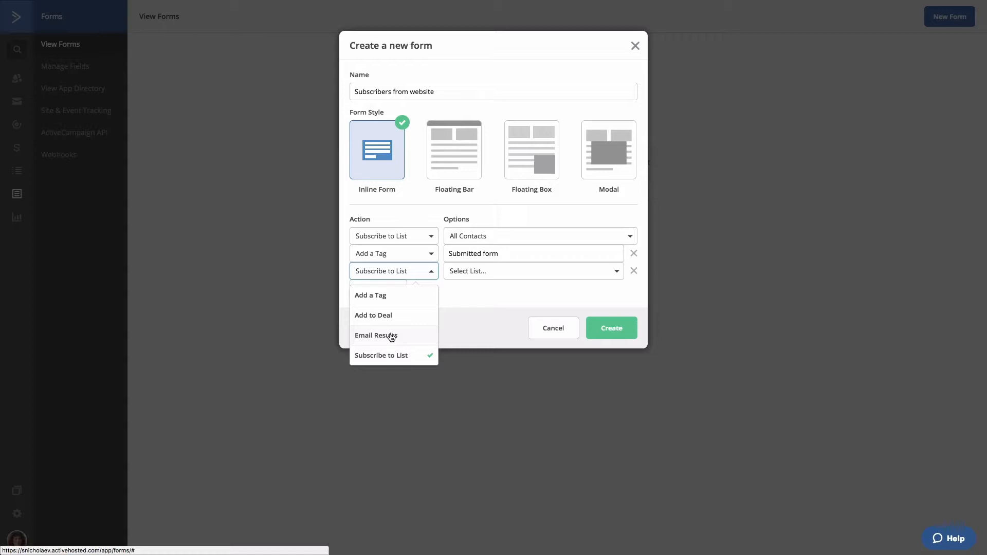
pyautogui.moveTo(423, 277)
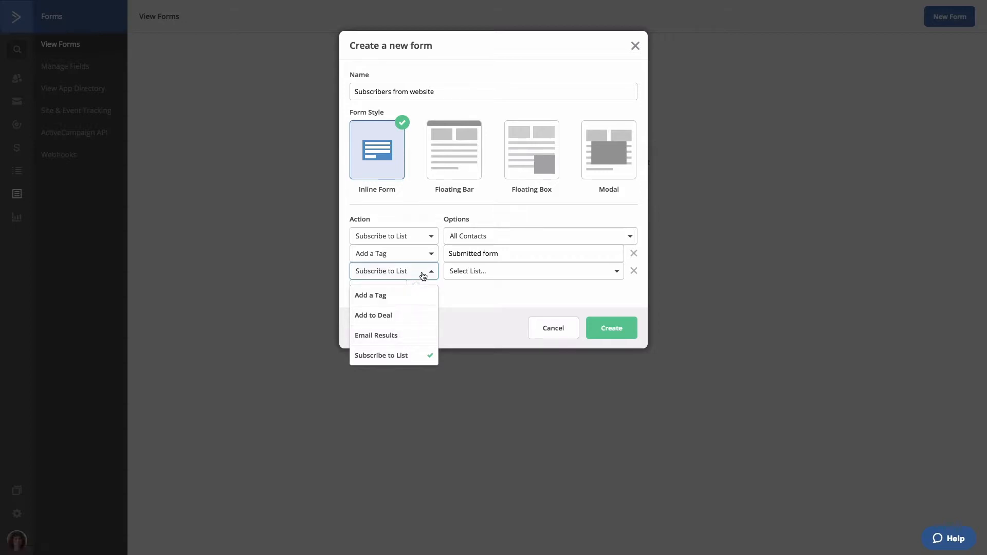
pyautogui.moveTo(627, 279)
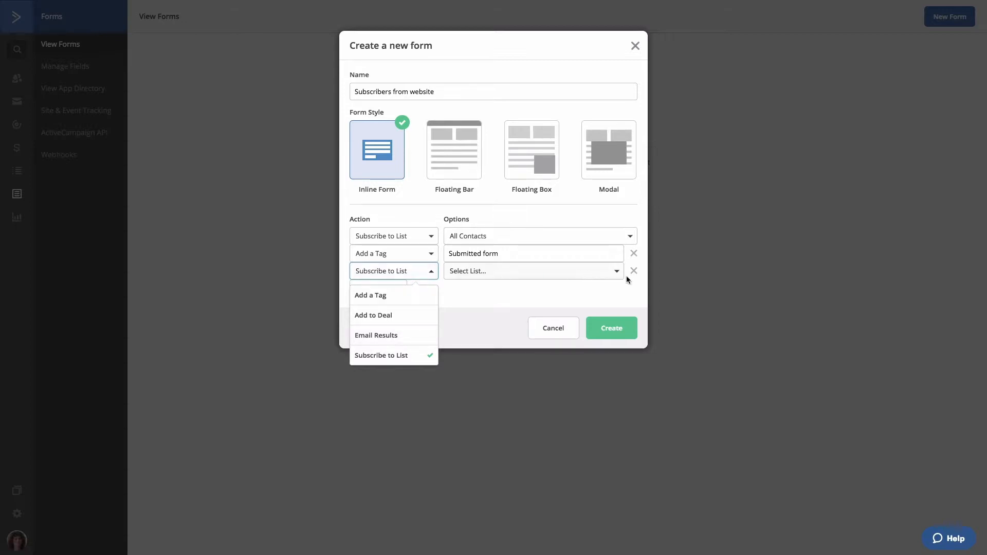
pyautogui.click(634, 270)
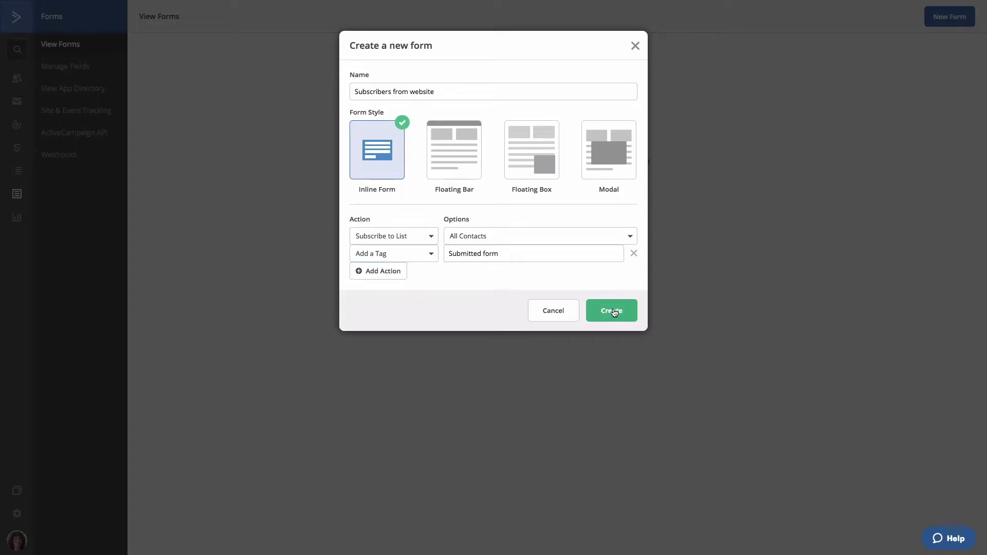
# Create the 'Subscribers from website' form and enter its form builder
pyautogui.click(609, 311)
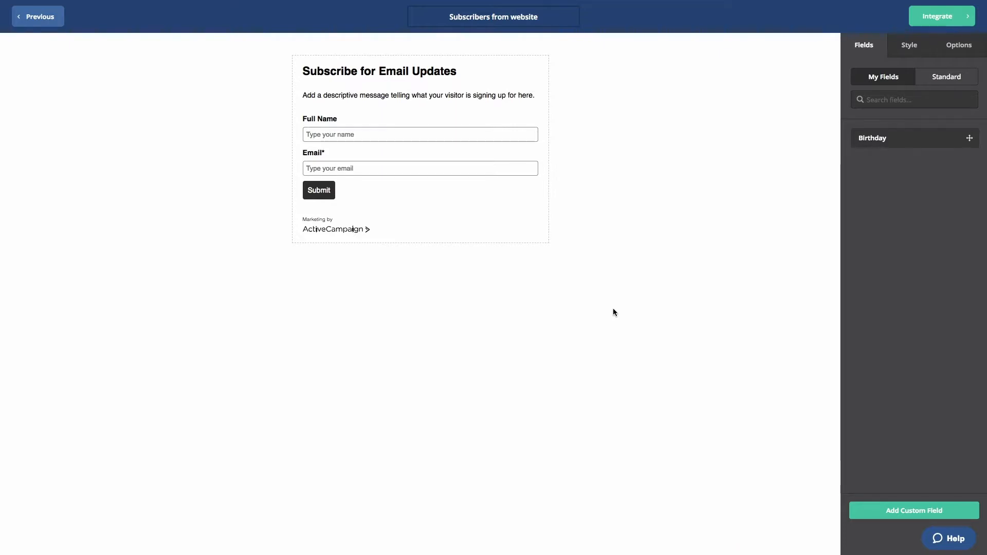
pyautogui.moveTo(598, 291)
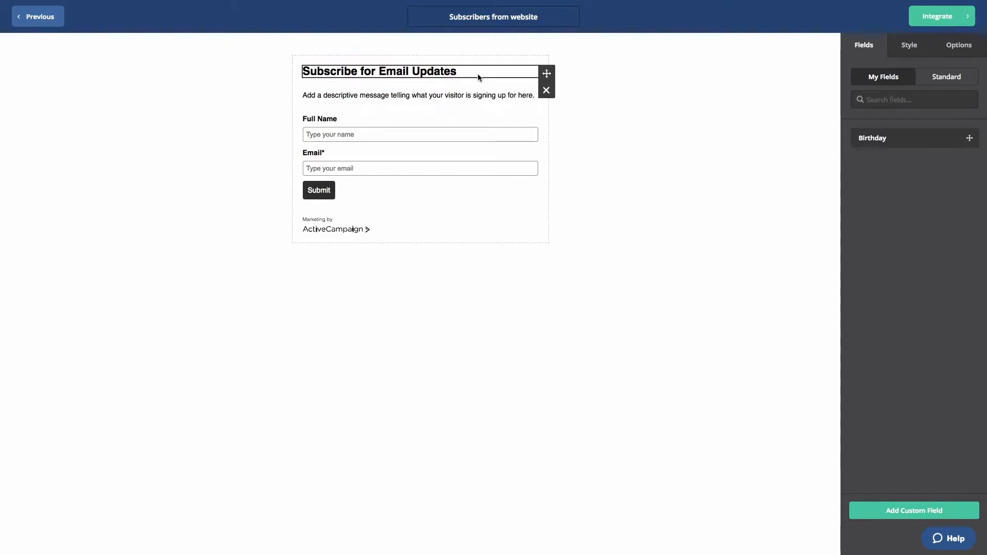
pyautogui.click(419, 94)
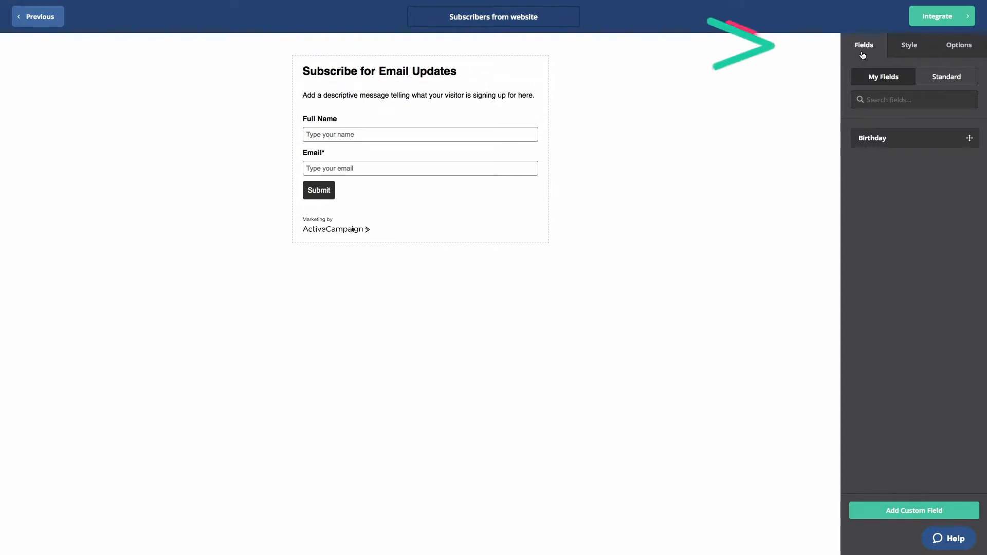
pyautogui.moveTo(908, 44)
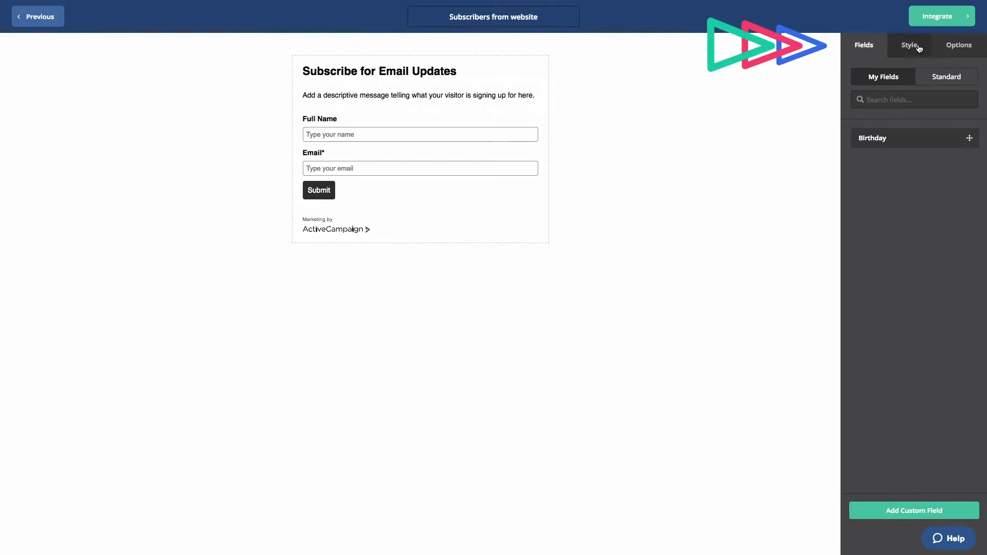
# Peek at the Options settings, then return to My Fields to add Birthday below Full Name
pyautogui.click(959, 45)
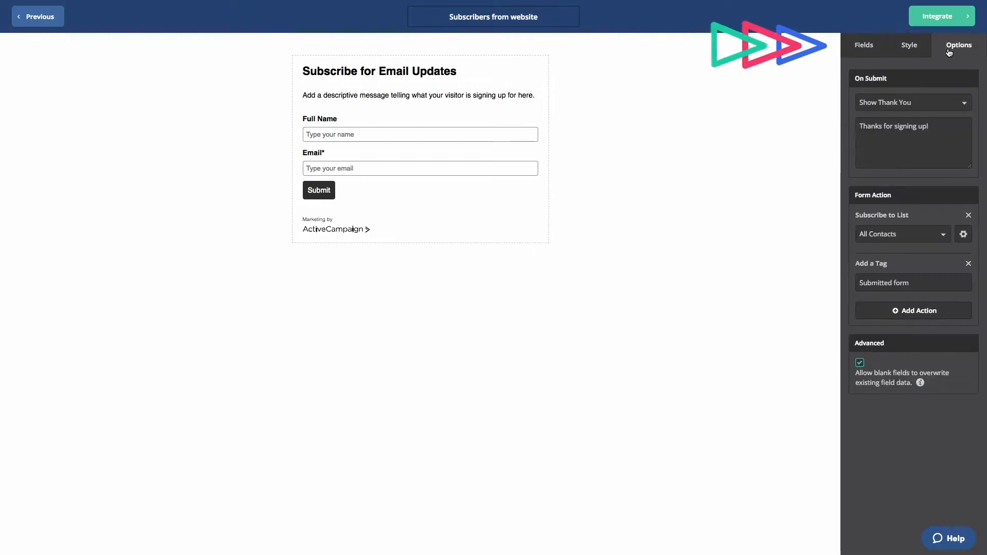
pyautogui.click(864, 44)
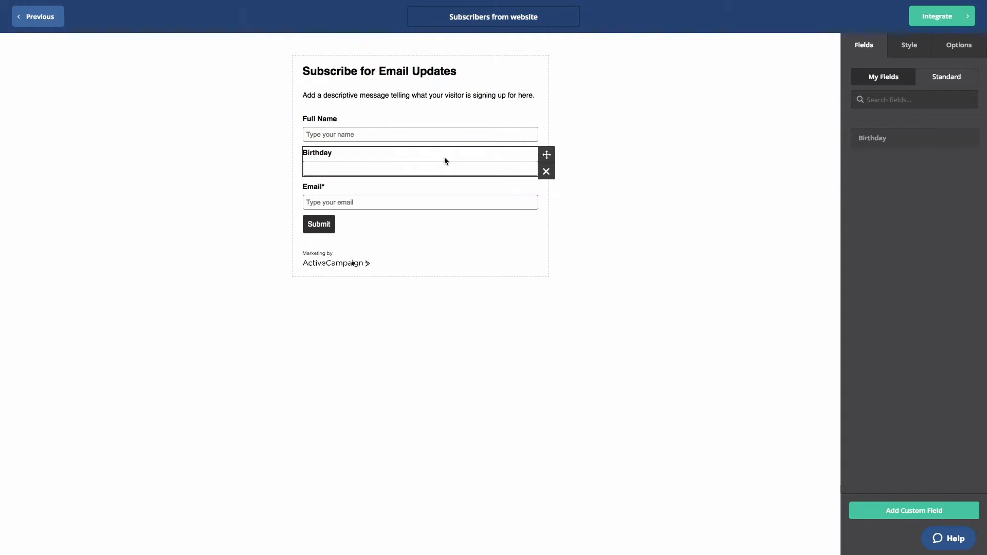
# Add a Phone field from Standard fields, move it above Birthday, then delete it
pyautogui.click(946, 76)
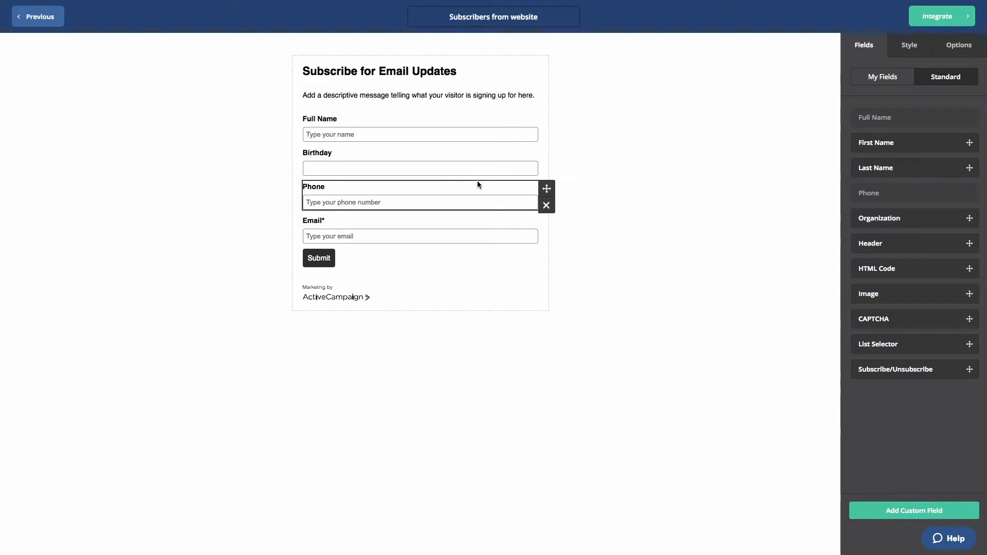
pyautogui.moveTo(420, 195); pyautogui.dragTo(419, 167)
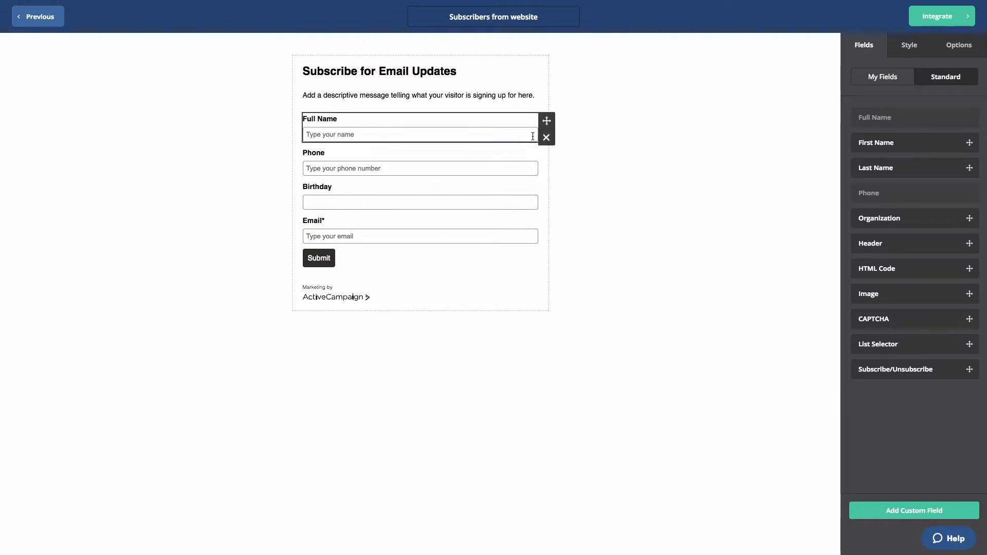
pyautogui.click(420, 167)
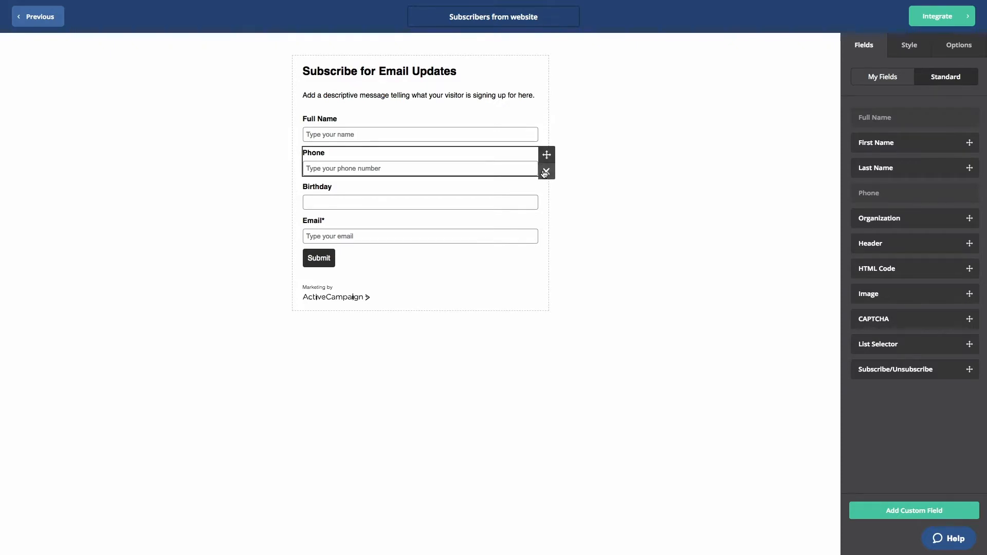
pyautogui.click(545, 171)
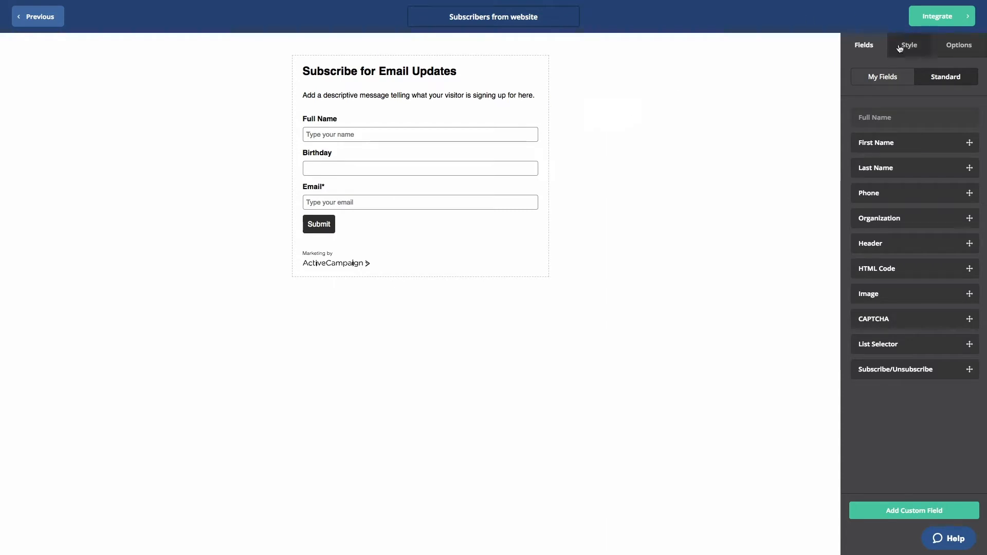
# Style the form horizontally with background #18967D, font #3B33DB and button #1A1717
pyautogui.click(908, 44)
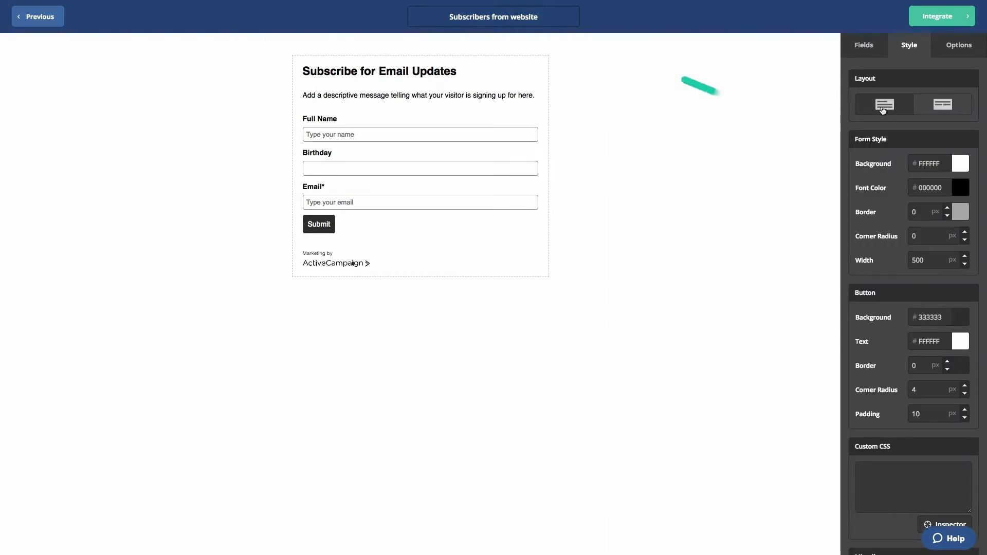
pyautogui.click(942, 104)
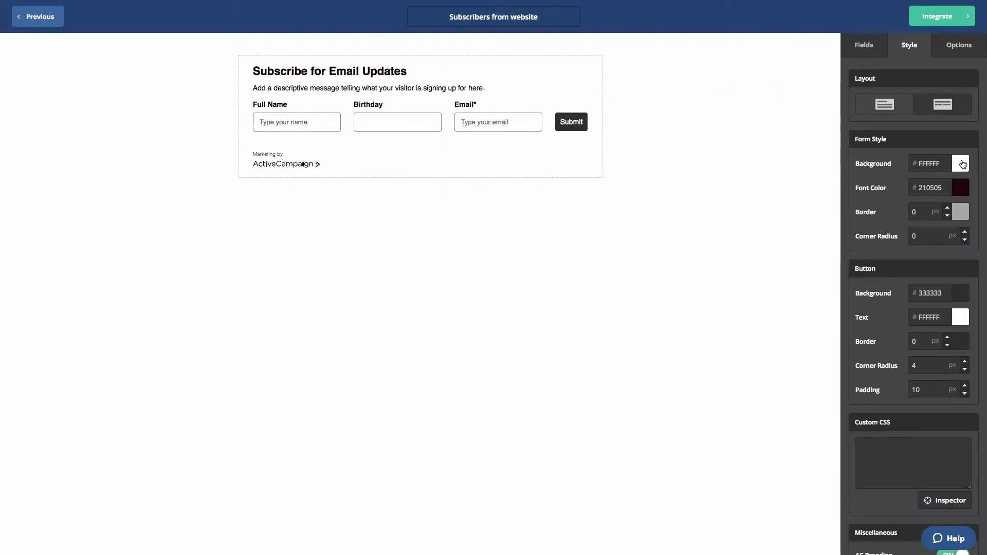
pyautogui.click(961, 163)
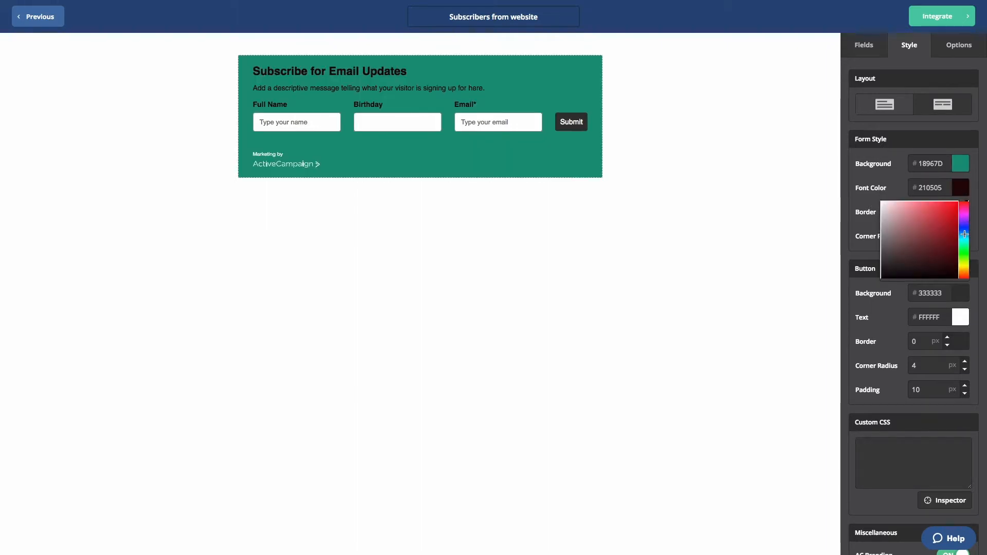
pyautogui.click(941, 213)
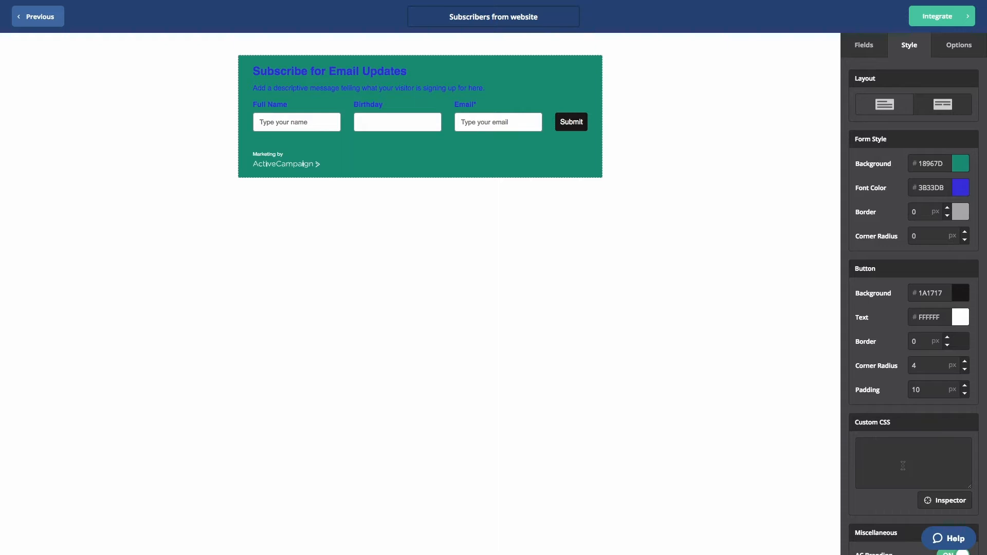
pyautogui.moveTo(917, 482)
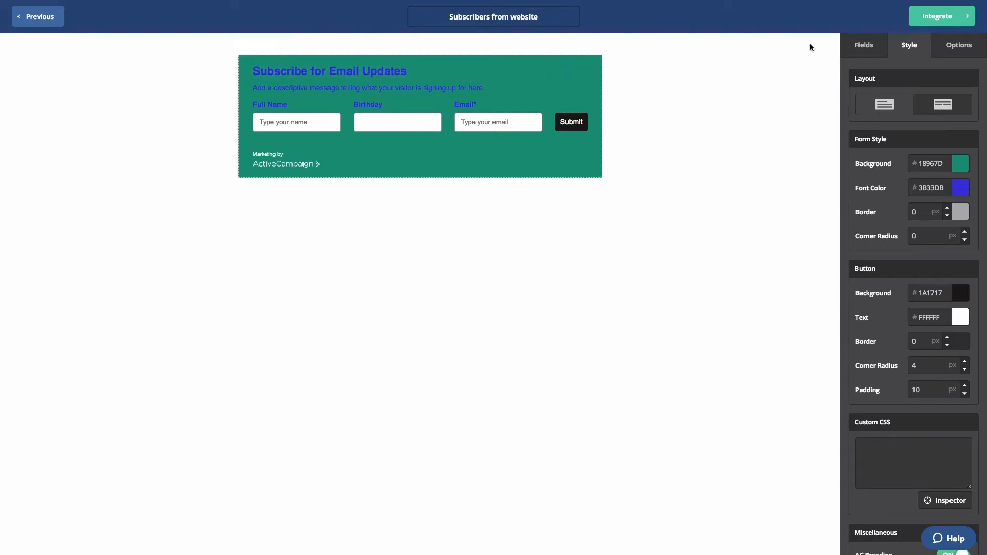
pyautogui.click(957, 44)
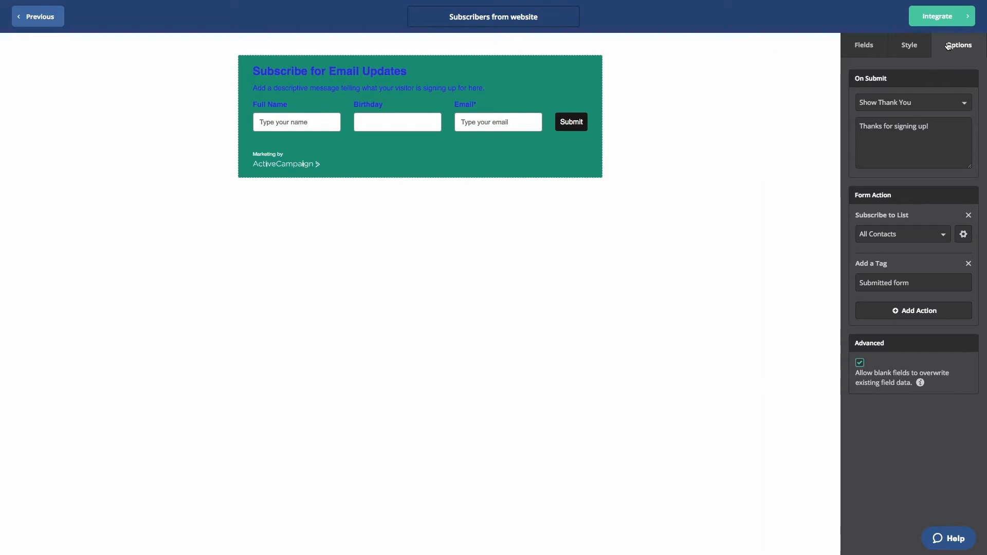
pyautogui.moveTo(925, 107)
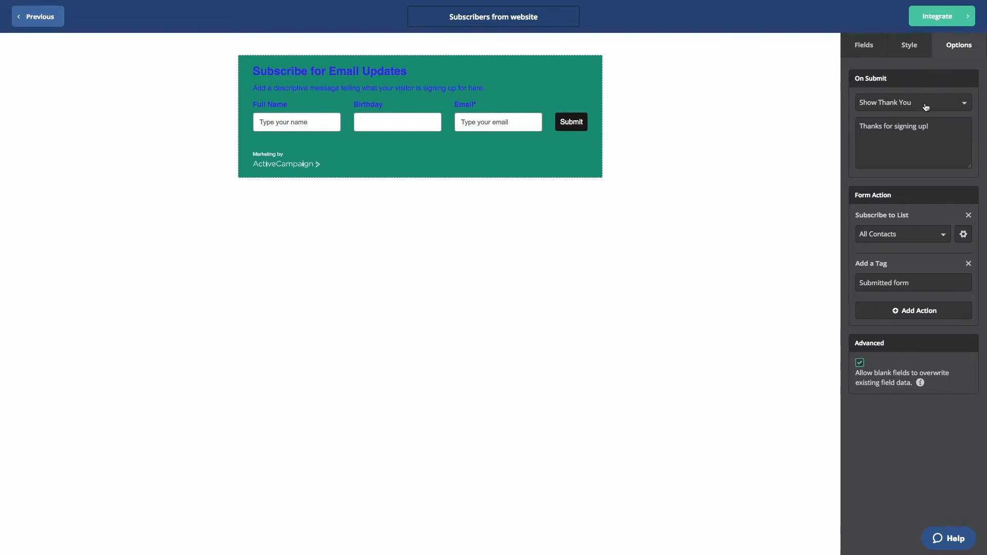
pyautogui.click(912, 102)
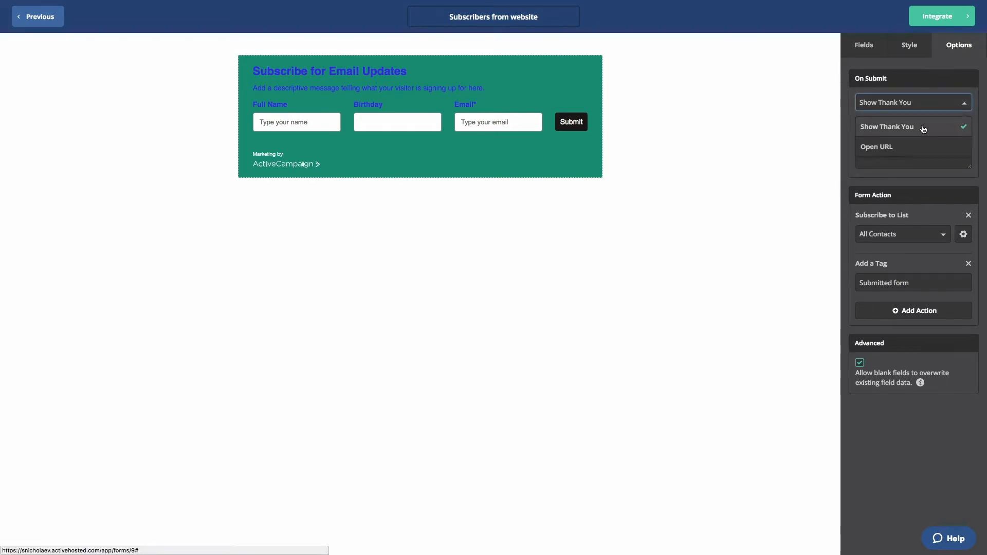
pyautogui.moveTo(924, 137)
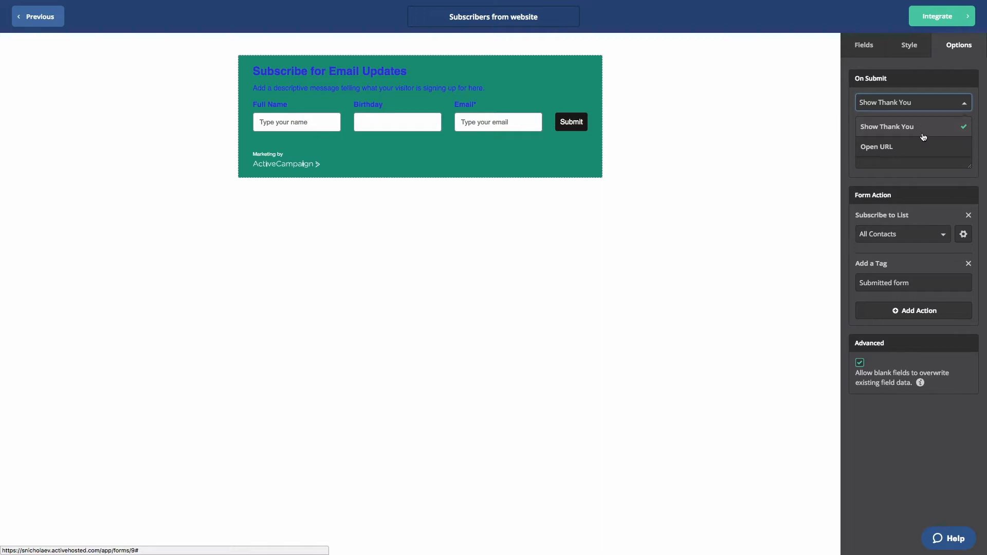
pyautogui.click(877, 147)
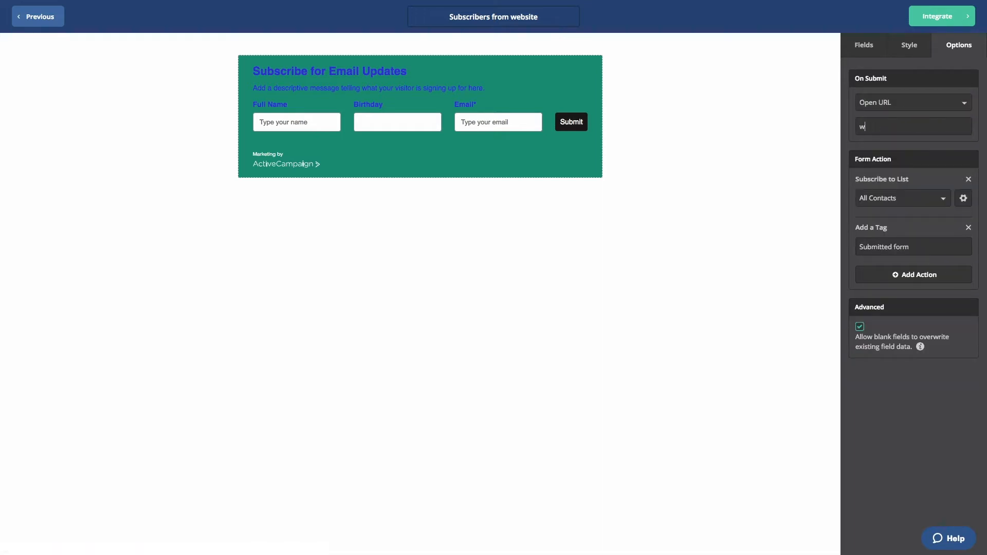
pyautogui.write('ww.activecampaign.com')
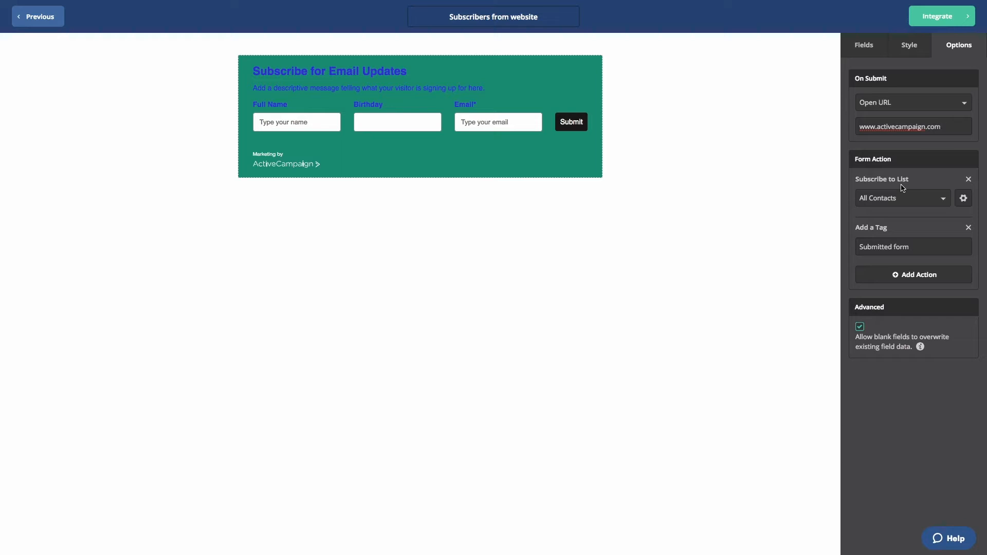
pyautogui.moveTo(908, 277)
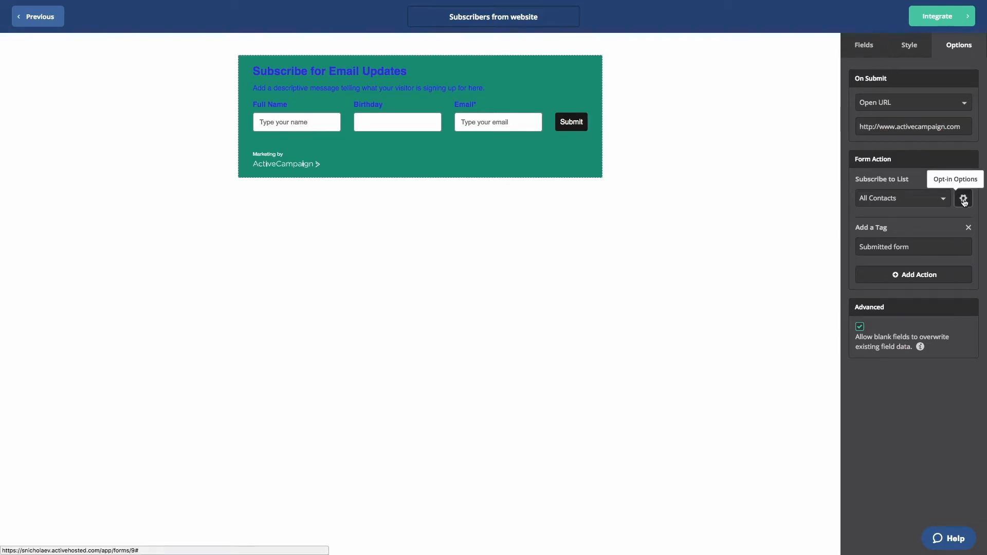
# Bring up Opt-in Options for the All Contacts subscription action
pyautogui.click(964, 198)
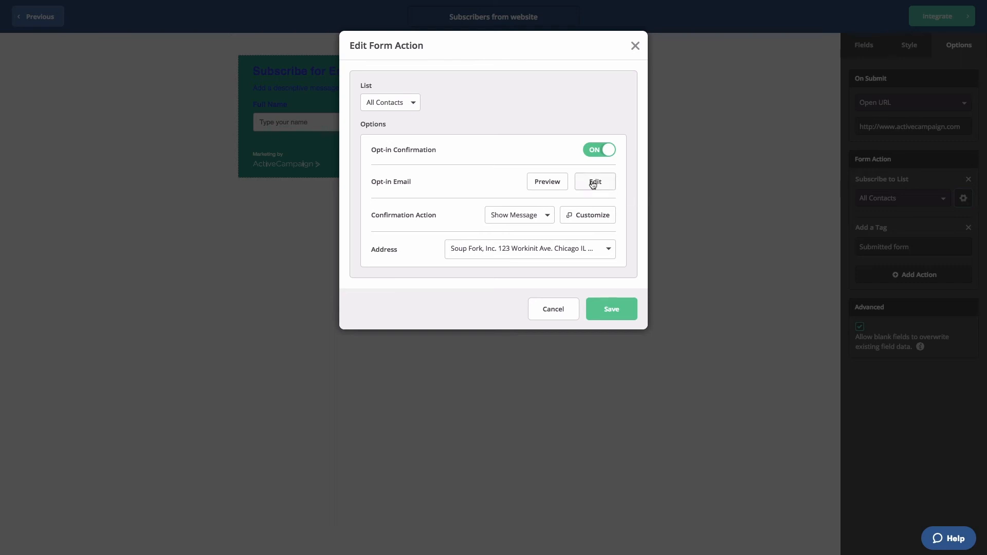
pyautogui.click(595, 181)
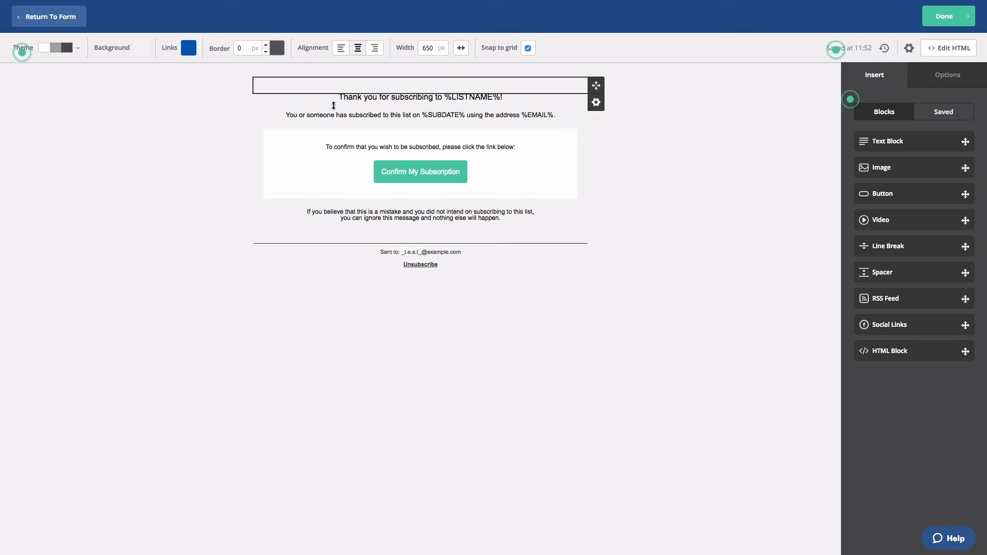
pyautogui.click(49, 16)
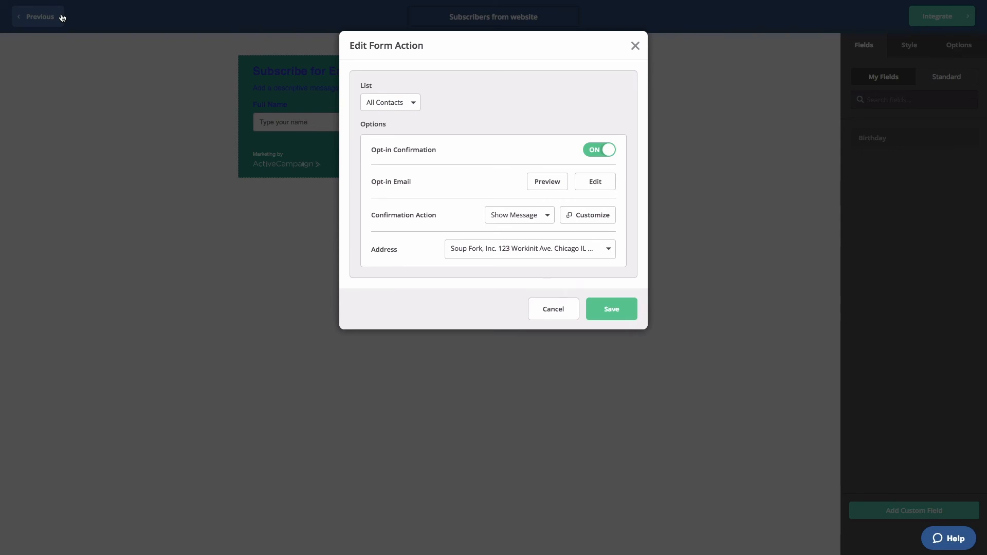
pyautogui.click(519, 215)
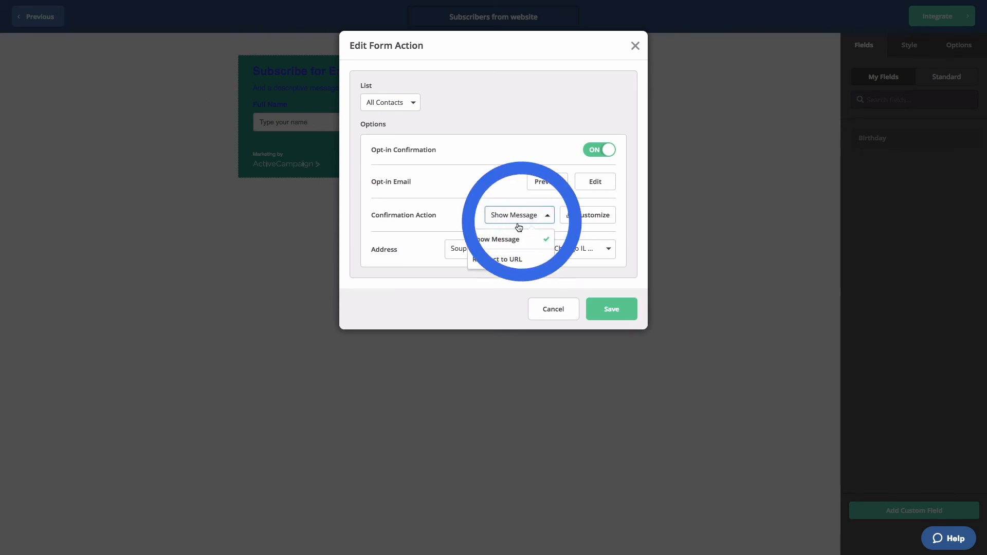
pyautogui.click(496, 239)
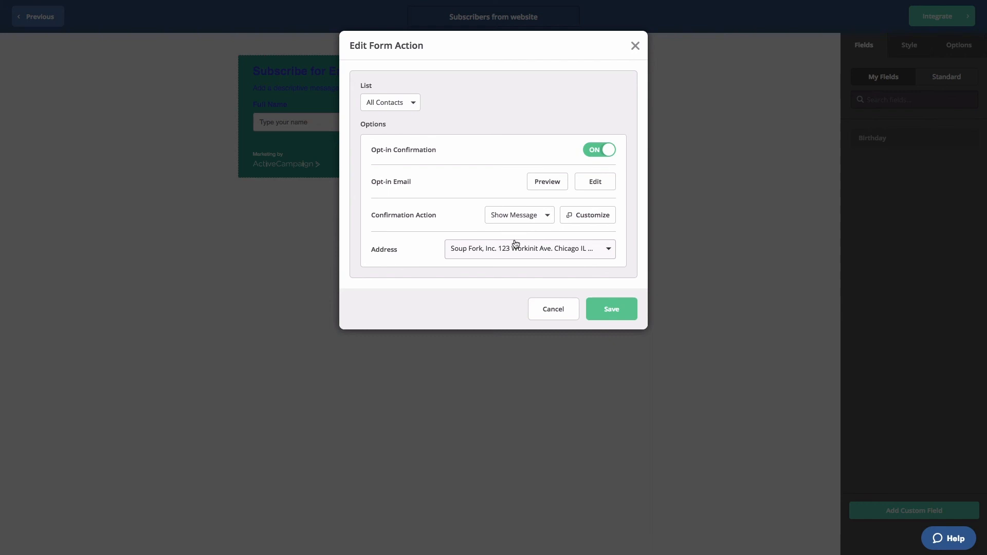
pyautogui.click(599, 150)
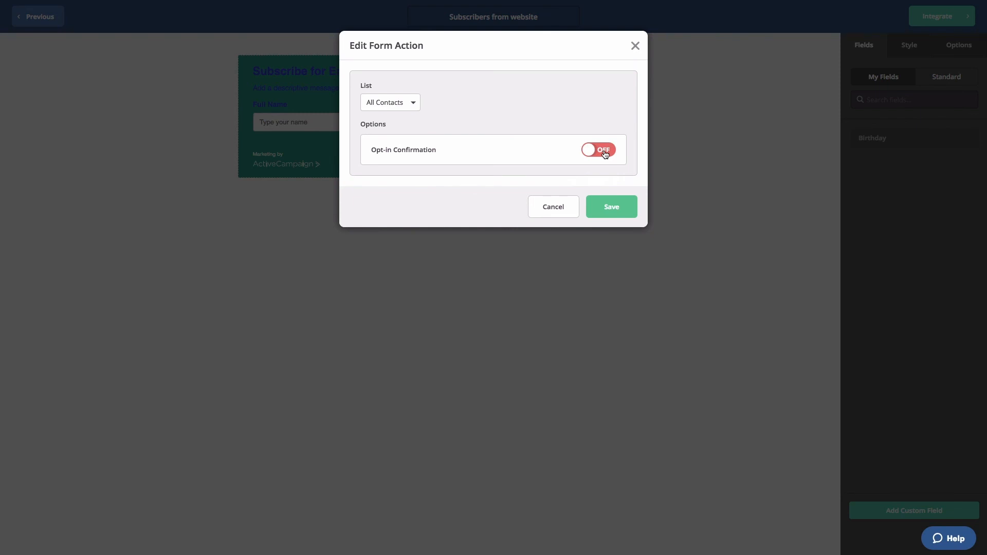
pyautogui.click(597, 149)
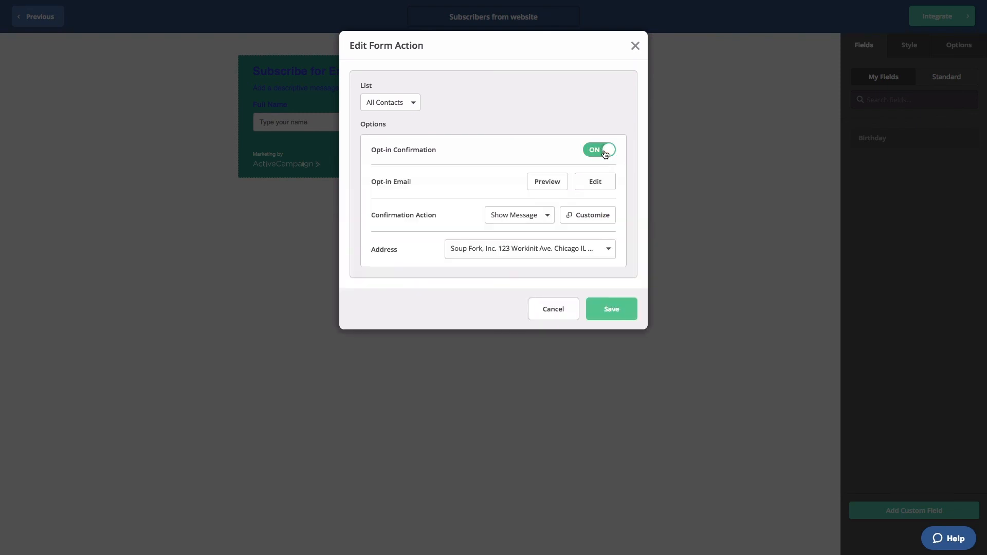